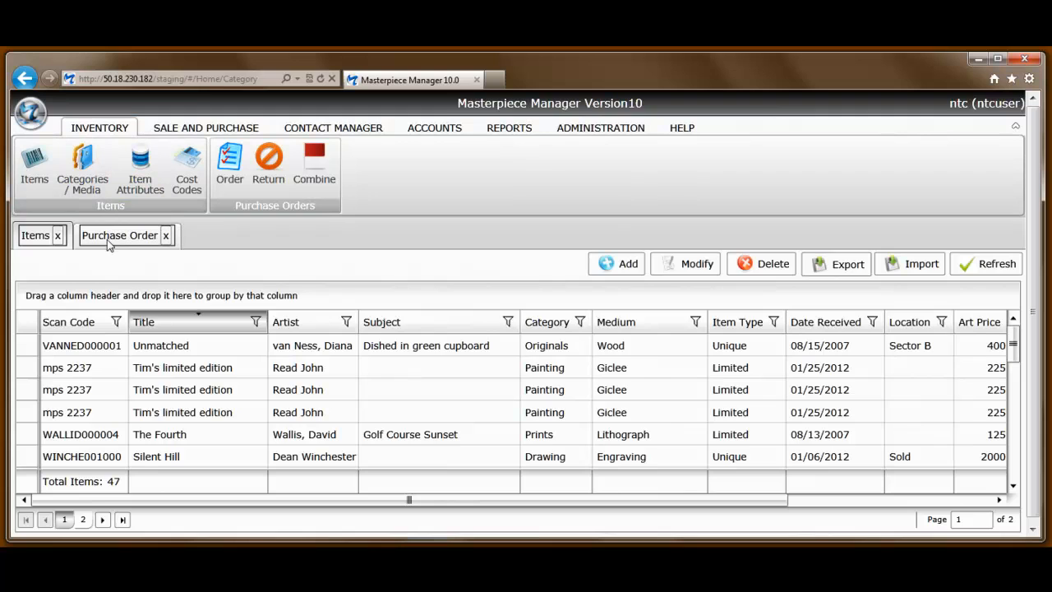
Start a new purchase order, discard it, and return to the inventory items list
{"action": "left_click", "coordinate": [118, 235]}
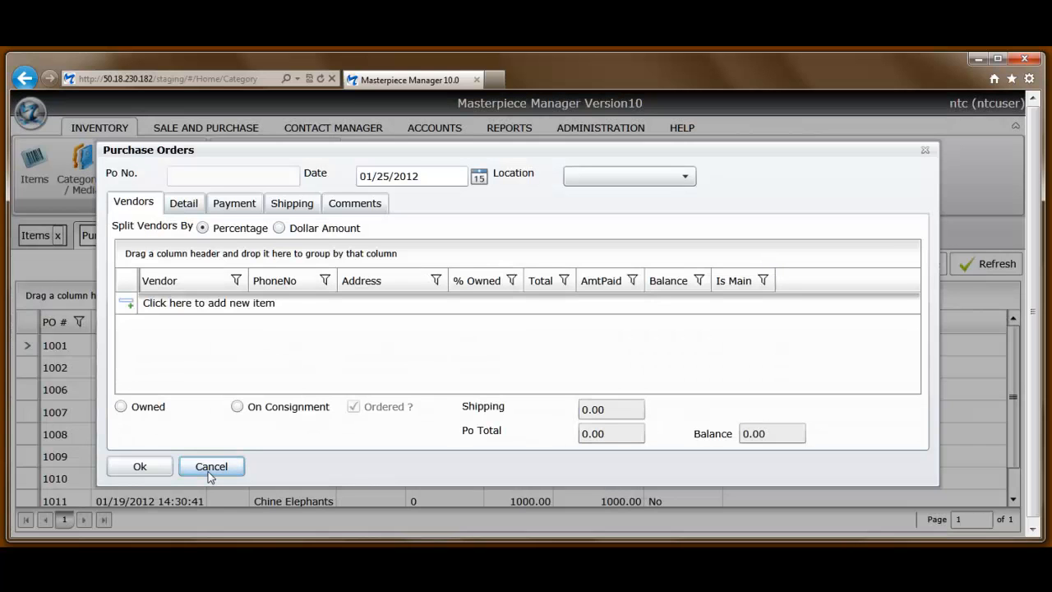
{"action": "left_click", "coordinate": [210, 467]}
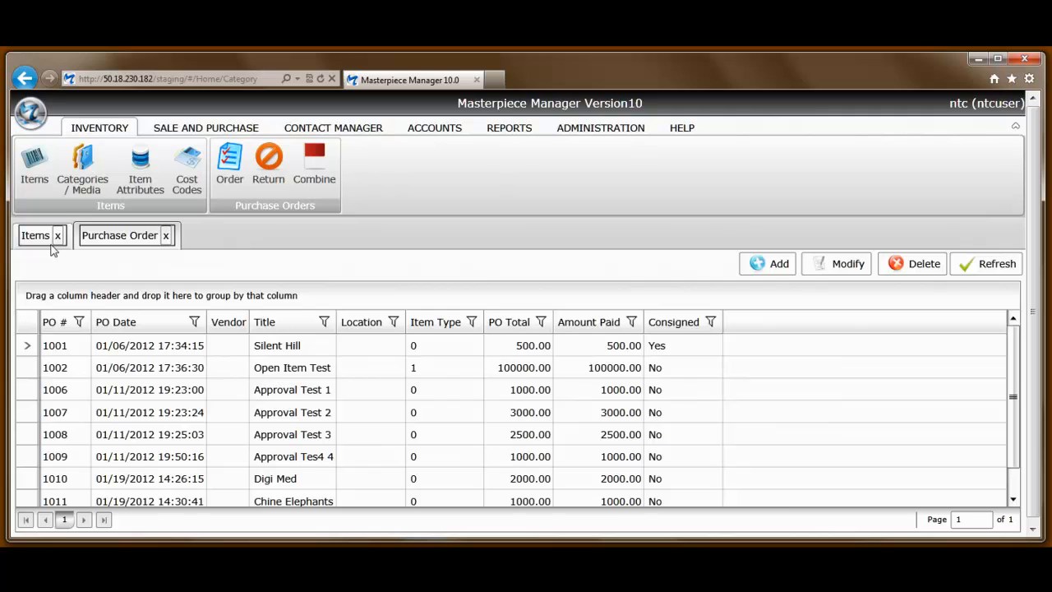
{"action": "left_click", "coordinate": [34, 235]}
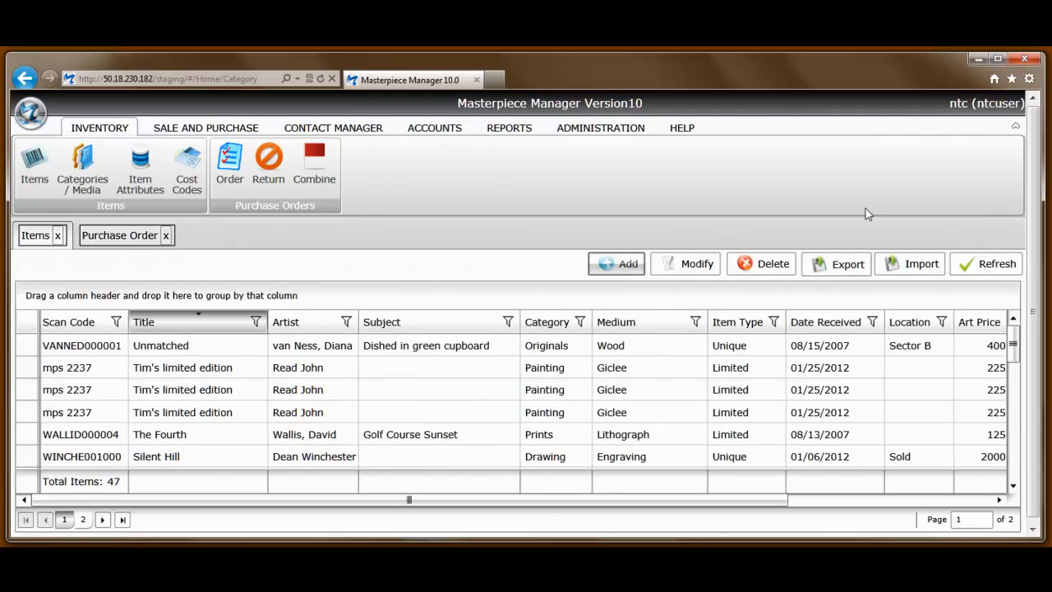
{"action": "mouse_move", "coordinate": [858, 210]}
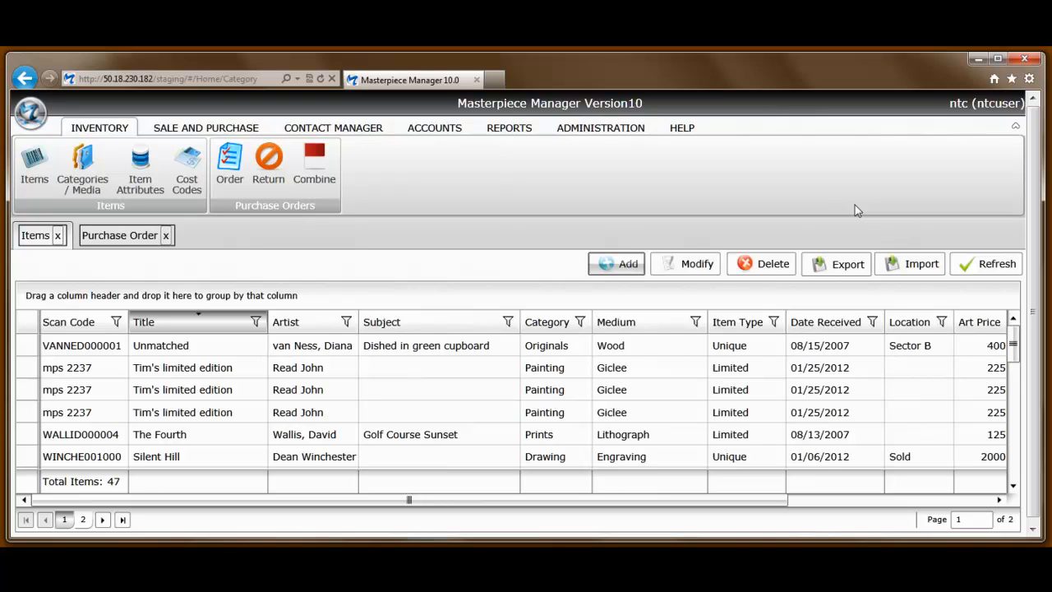
{"action": "mouse_move", "coordinate": [684, 205]}
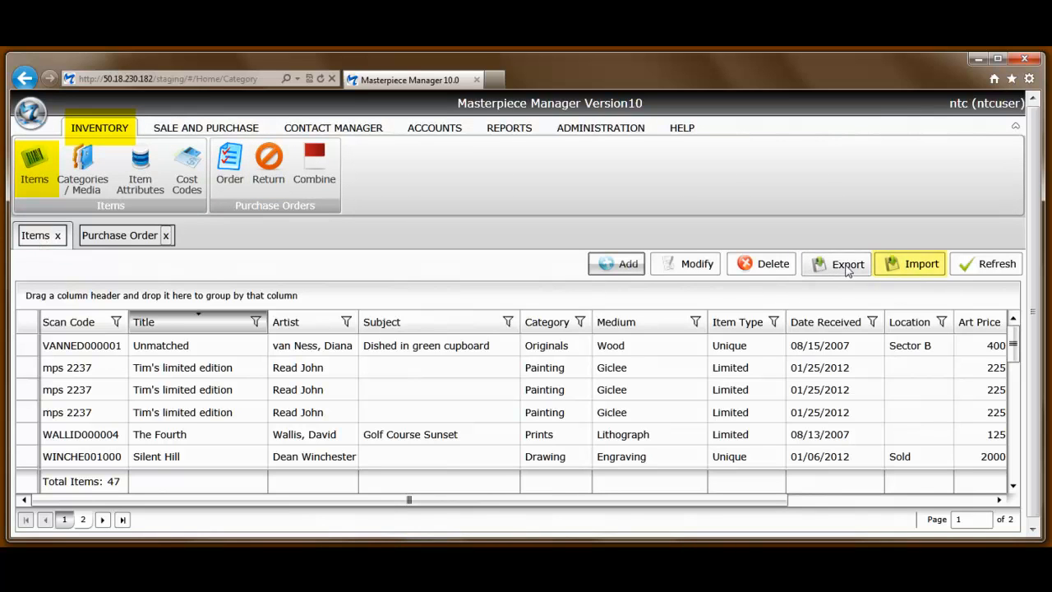
Begin the item import and close the Sample_inventory spreadsheet after reviewing its six rows in Excel
{"action": "left_click", "coordinate": [920, 262]}
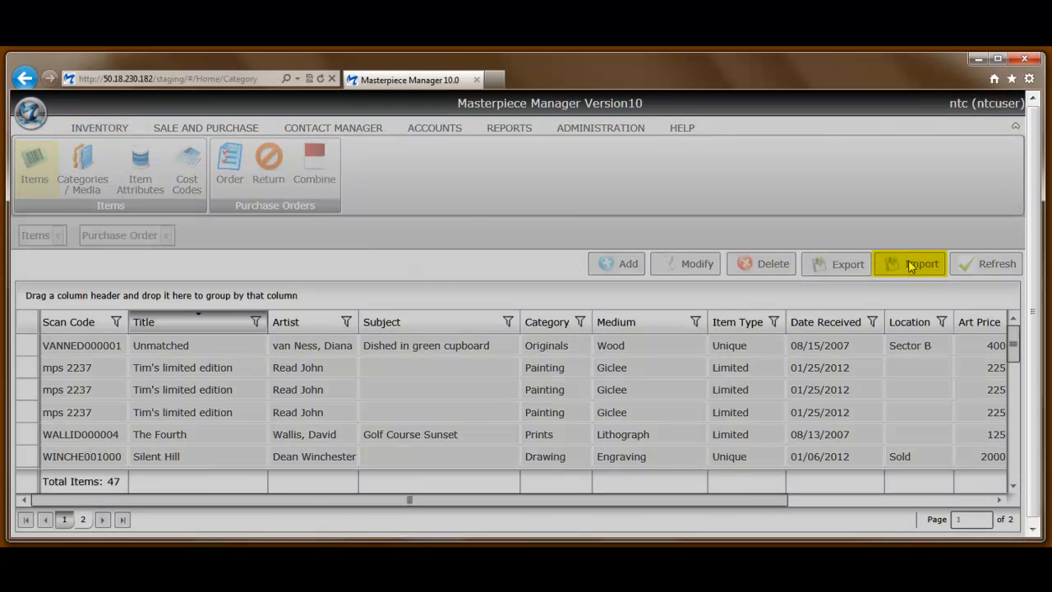
{"action": "left_click", "coordinate": [922, 262]}
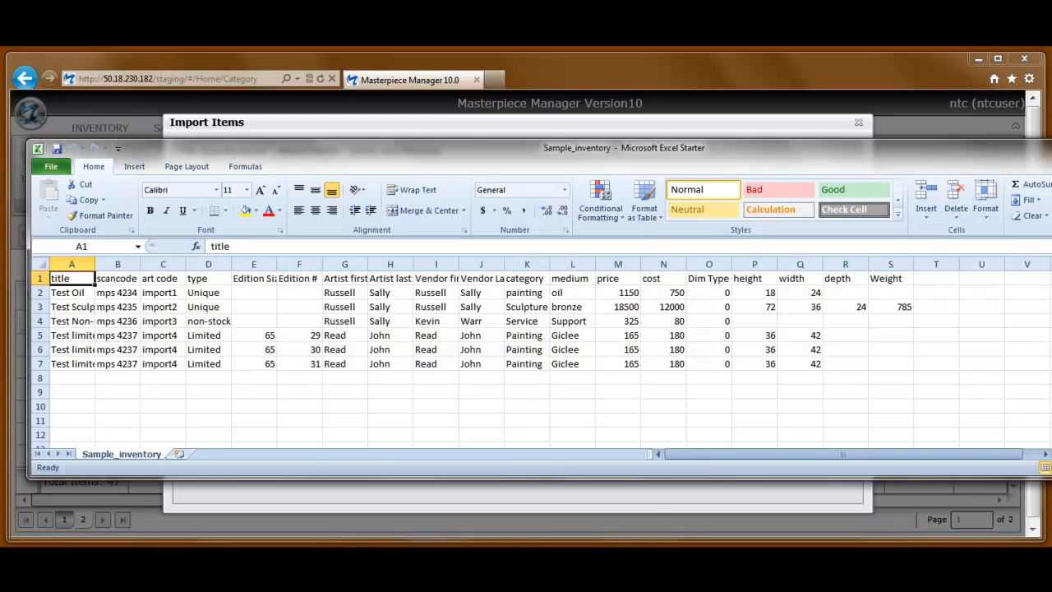
{"action": "mouse_move", "coordinate": [473, 185]}
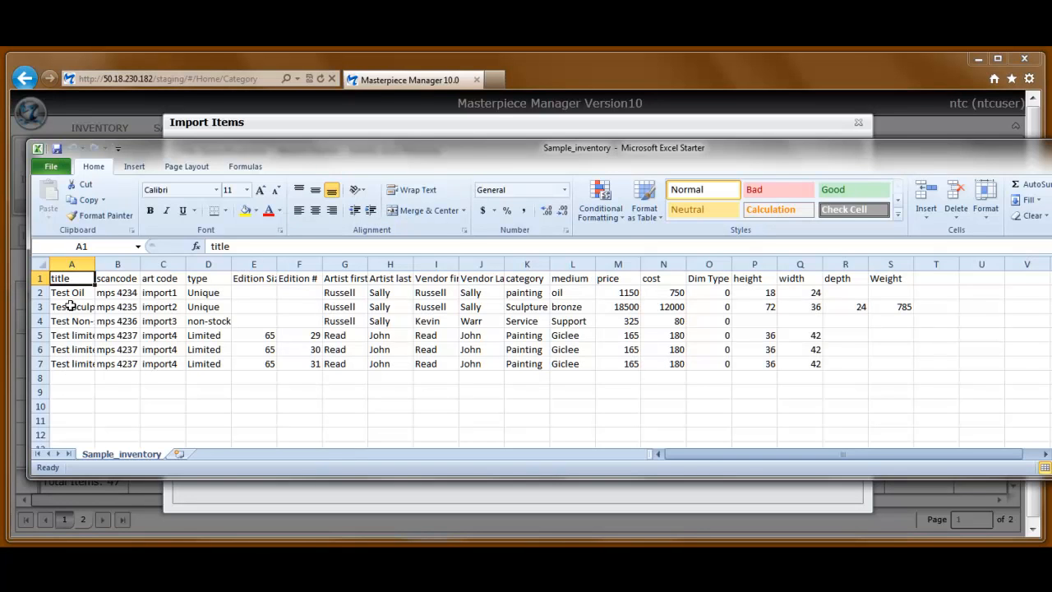
{"action": "left_click", "coordinate": [39, 278]}
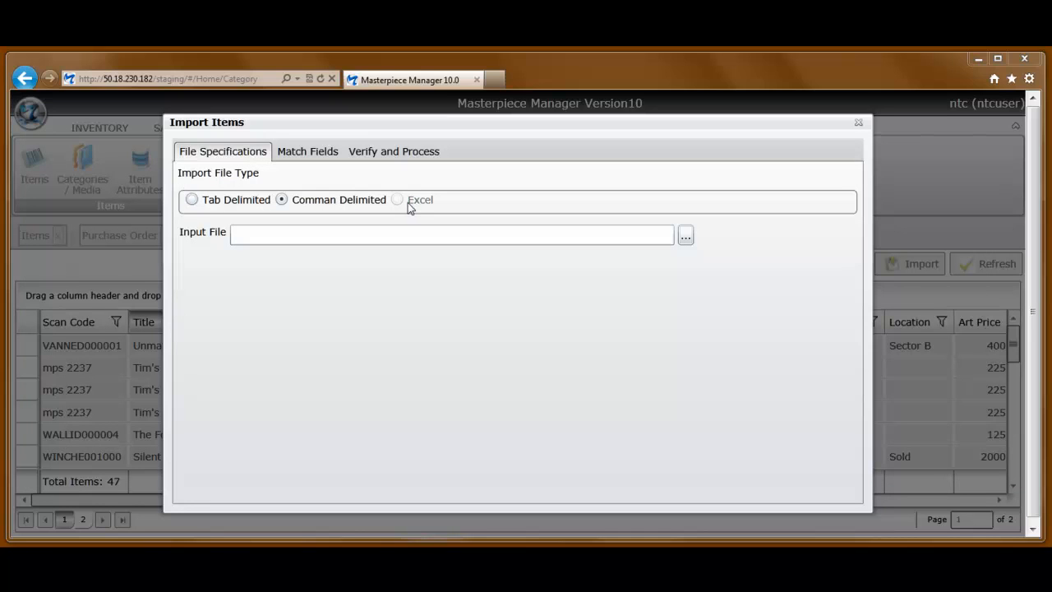
Choose Comma Delimited and select Sample_inventory from the Desktop as the input file
{"action": "left_click", "coordinate": [452, 233]}
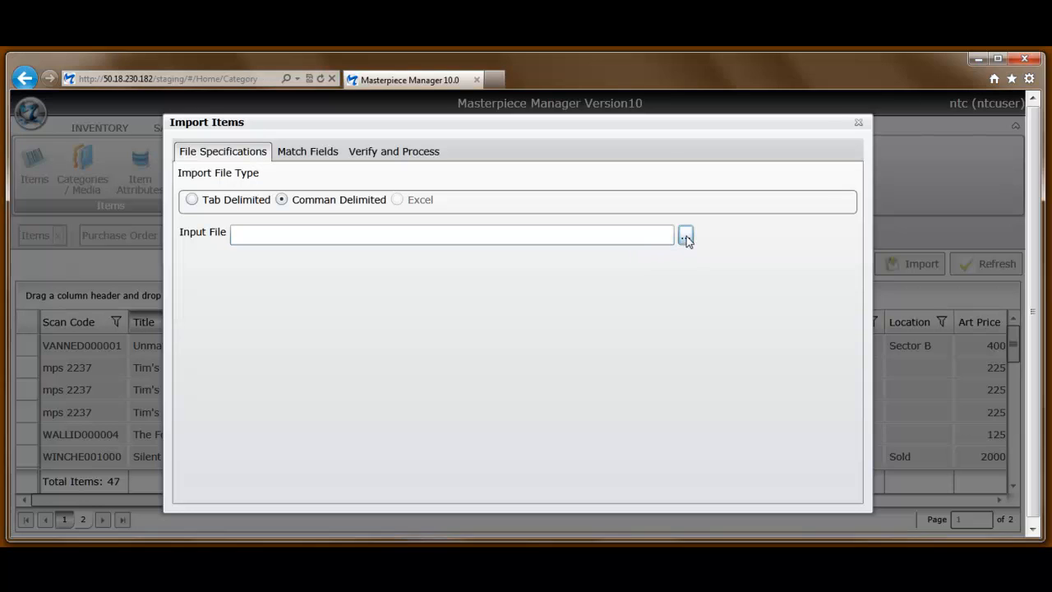
{"action": "left_click", "coordinate": [685, 237]}
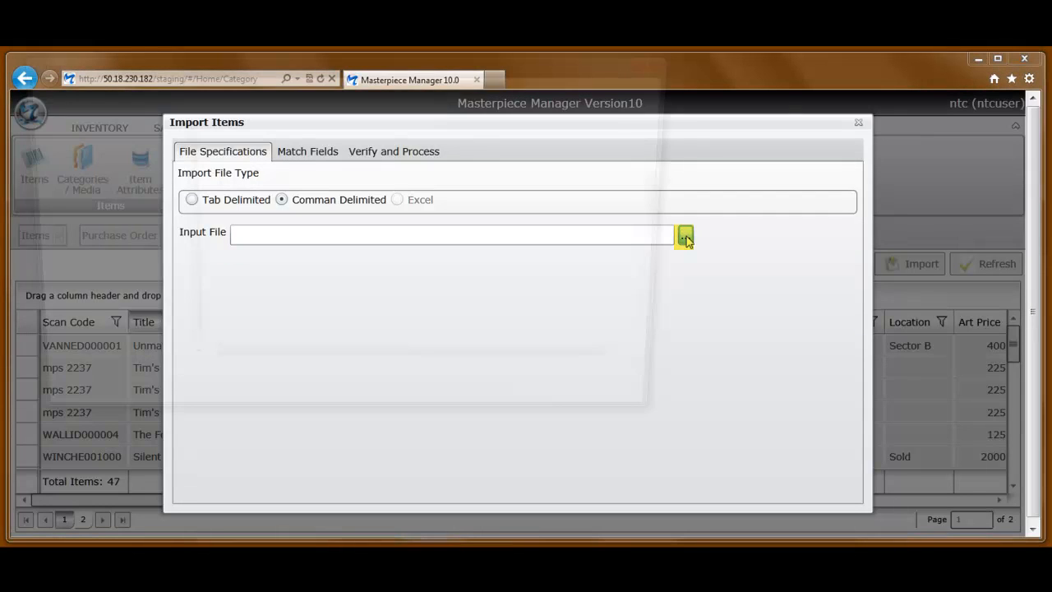
{"action": "left_click", "coordinate": [684, 237]}
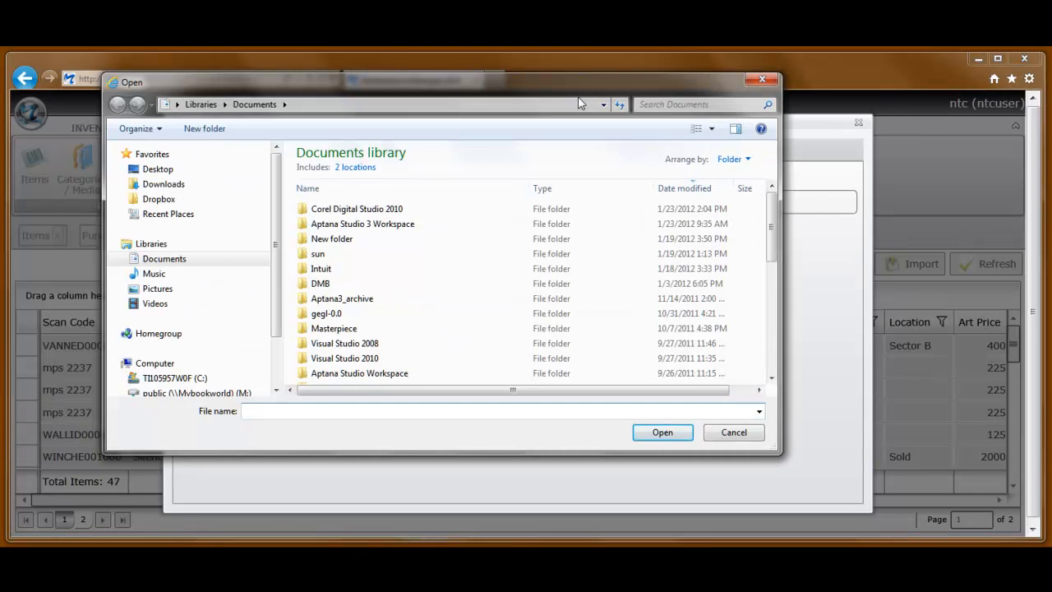
{"action": "left_click", "coordinate": [256, 197]}
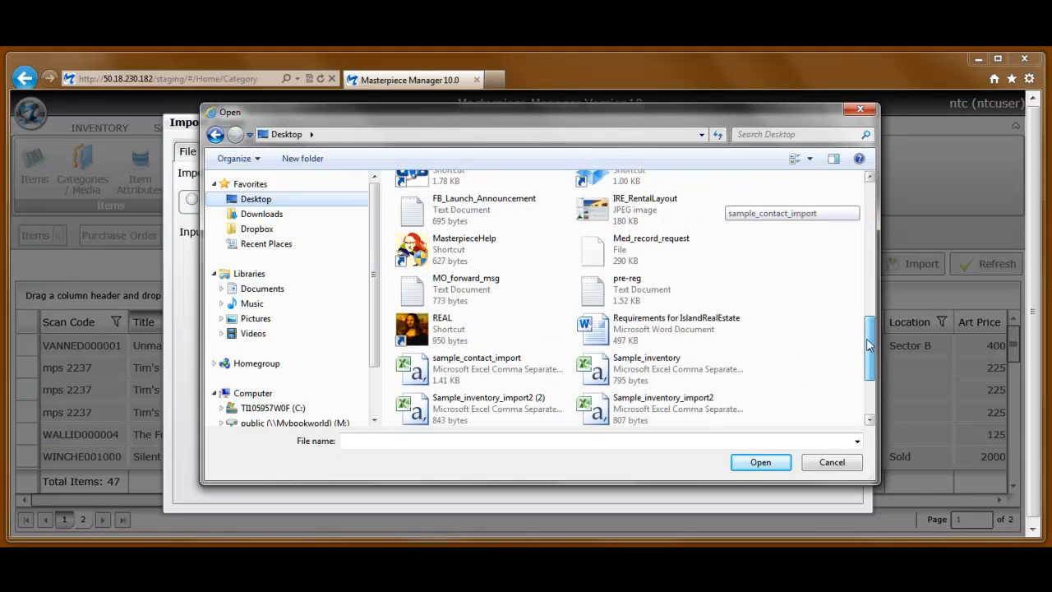
{"action": "scroll", "scroll_direction": "down", "scroll_amount": 3}
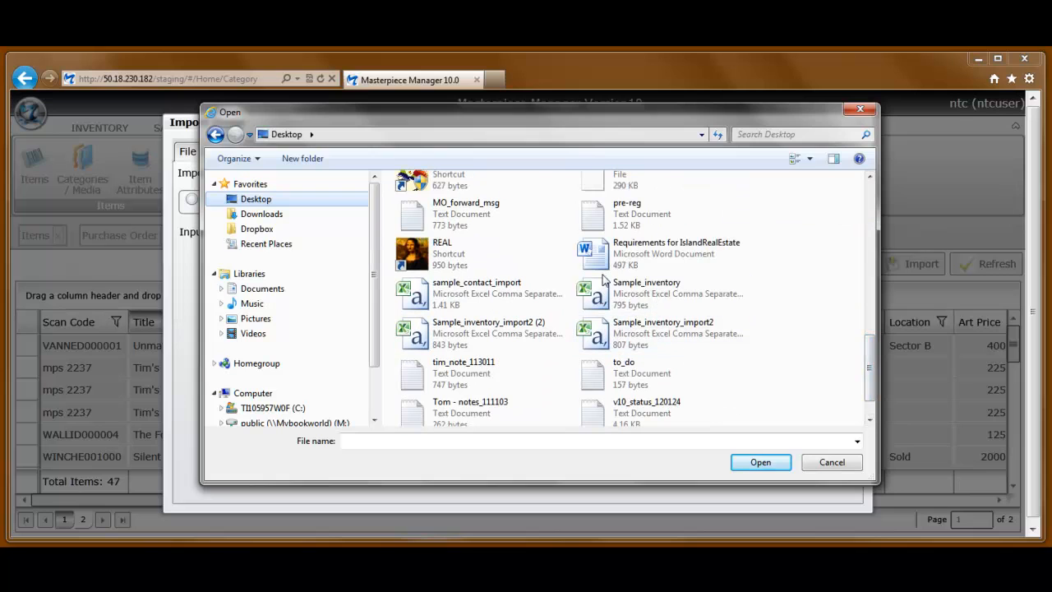
{"action": "left_click", "coordinate": [647, 292]}
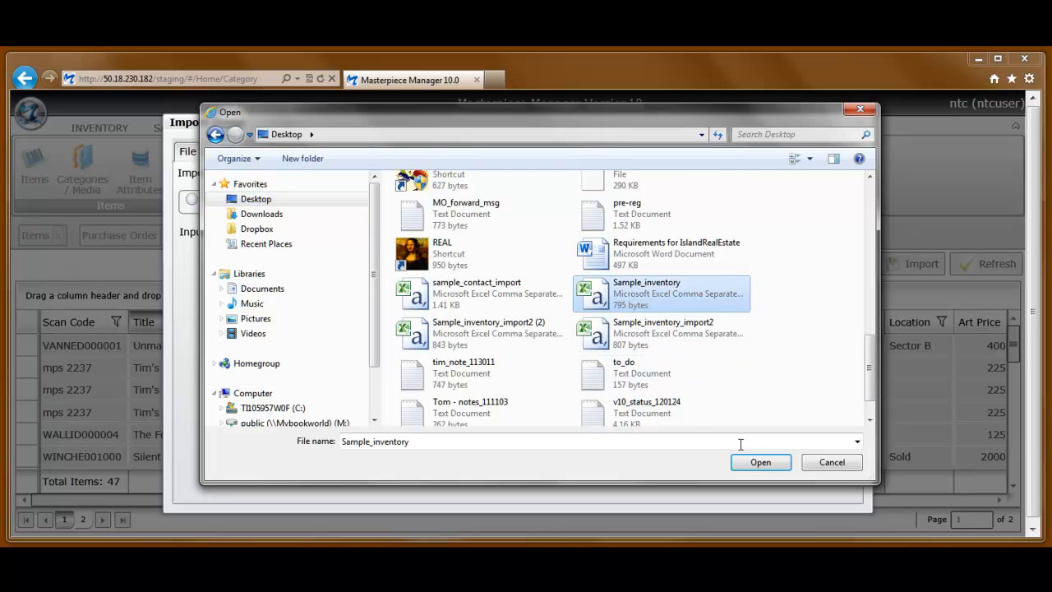
{"action": "left_click", "coordinate": [760, 462]}
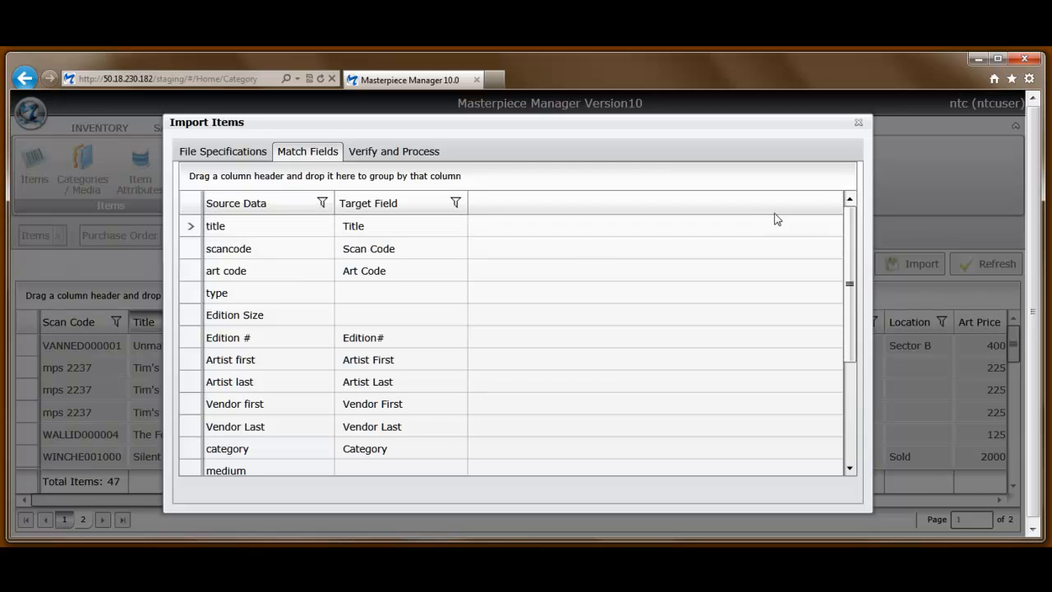
Map the type column to EdType and Edition Size to Ed Size
{"action": "scroll", "scroll_direction": "down", "scroll_amount": 3}
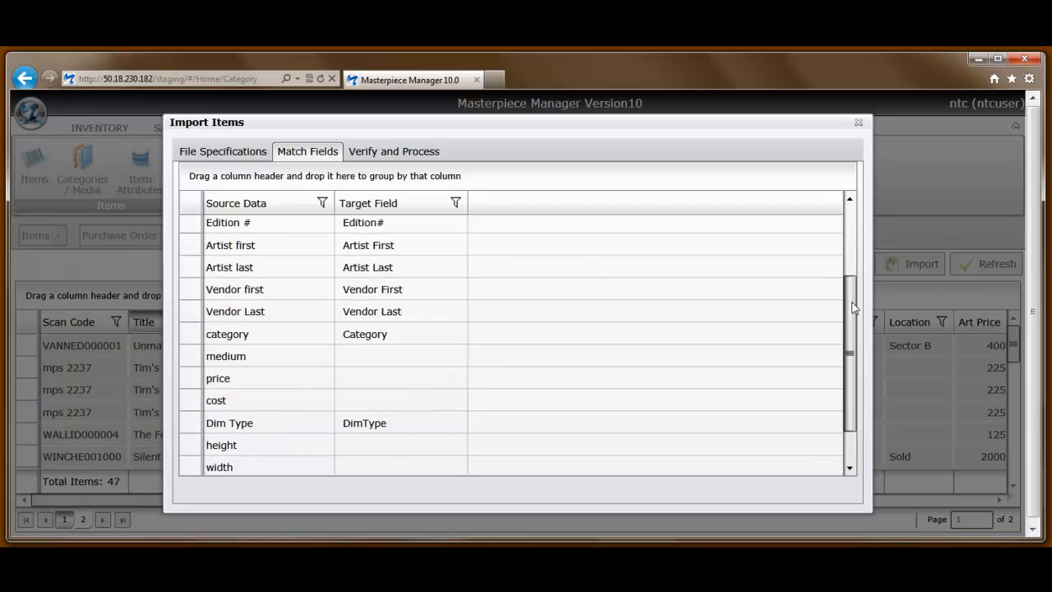
{"action": "scroll", "scroll_direction": "down", "scroll_amount": 3}
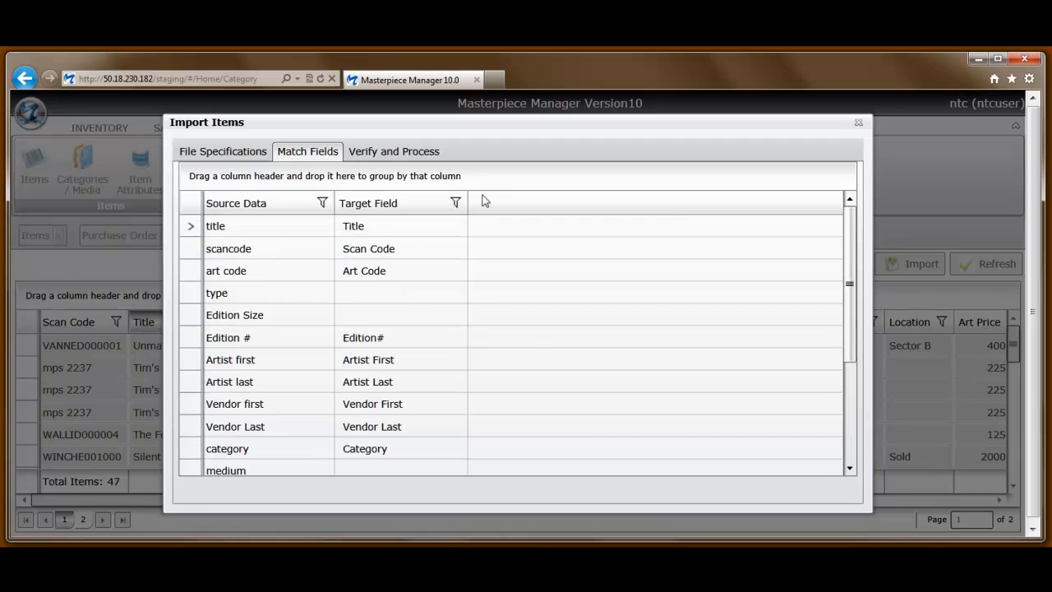
{"action": "mouse_move", "coordinate": [368, 217]}
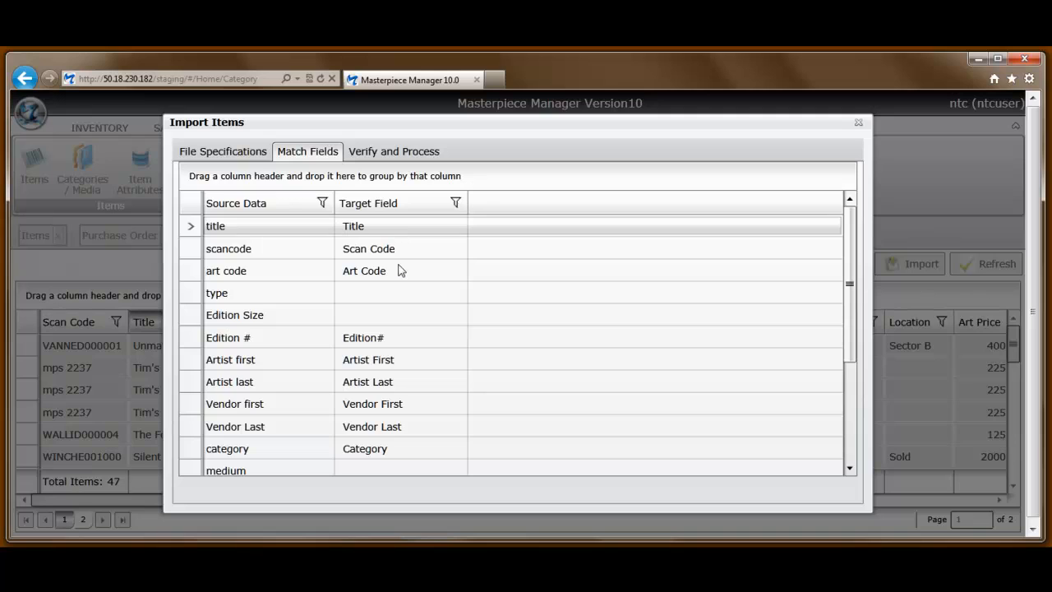
{"action": "left_click", "coordinate": [401, 292]}
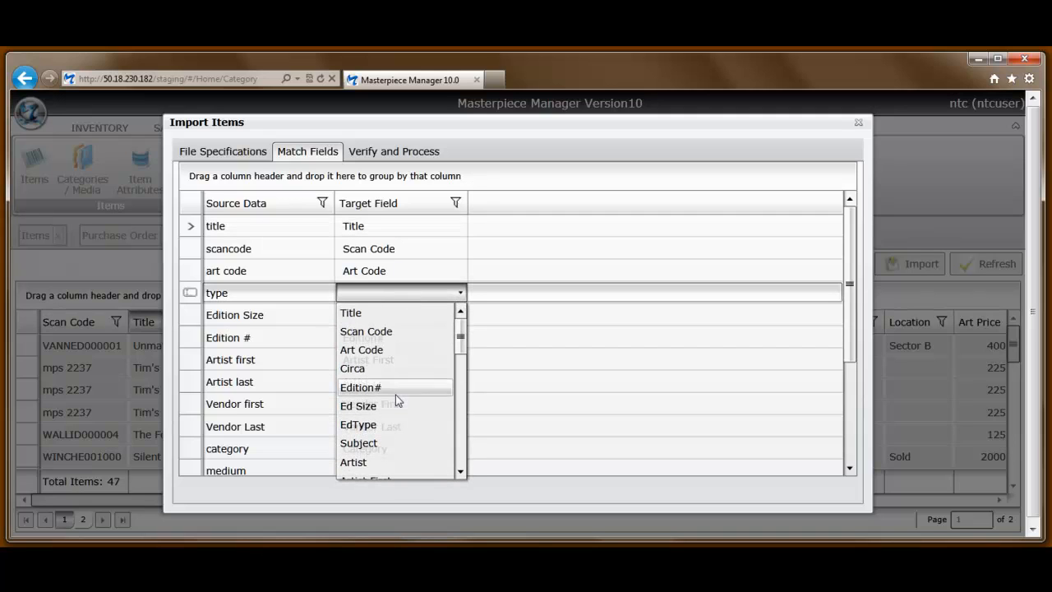
{"action": "left_click", "coordinate": [358, 424]}
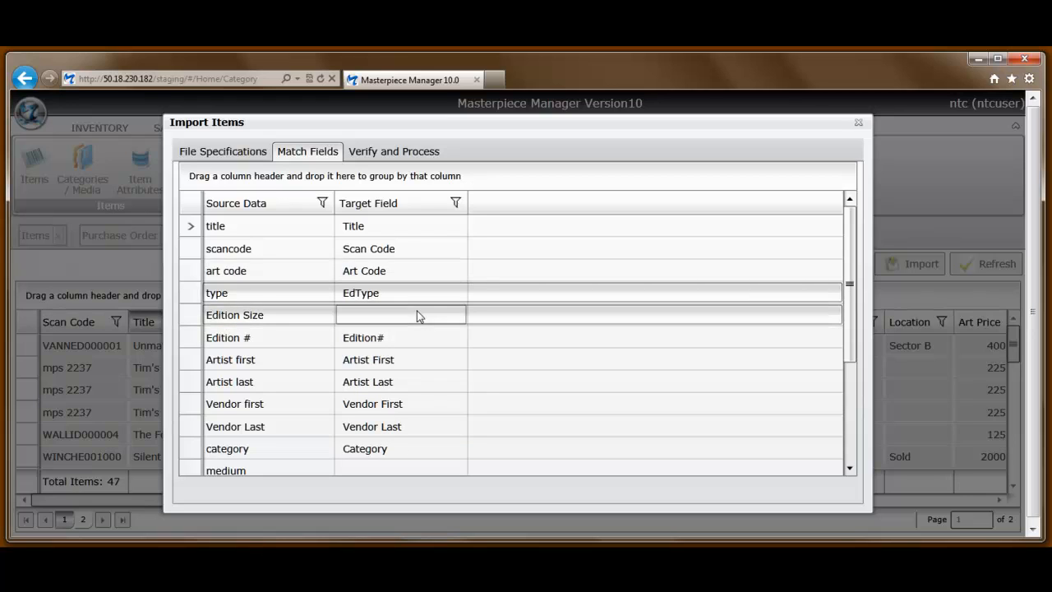
{"action": "left_click", "coordinate": [401, 315]}
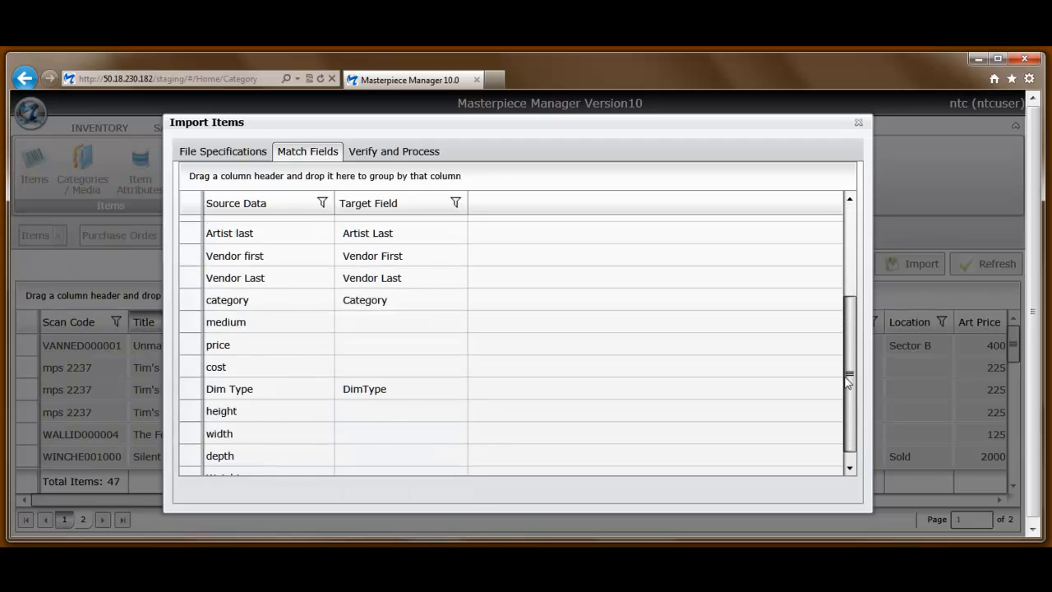
Map medium to ItemType and price to its target field, then move to Verify and Process
{"action": "left_click", "coordinate": [398, 320]}
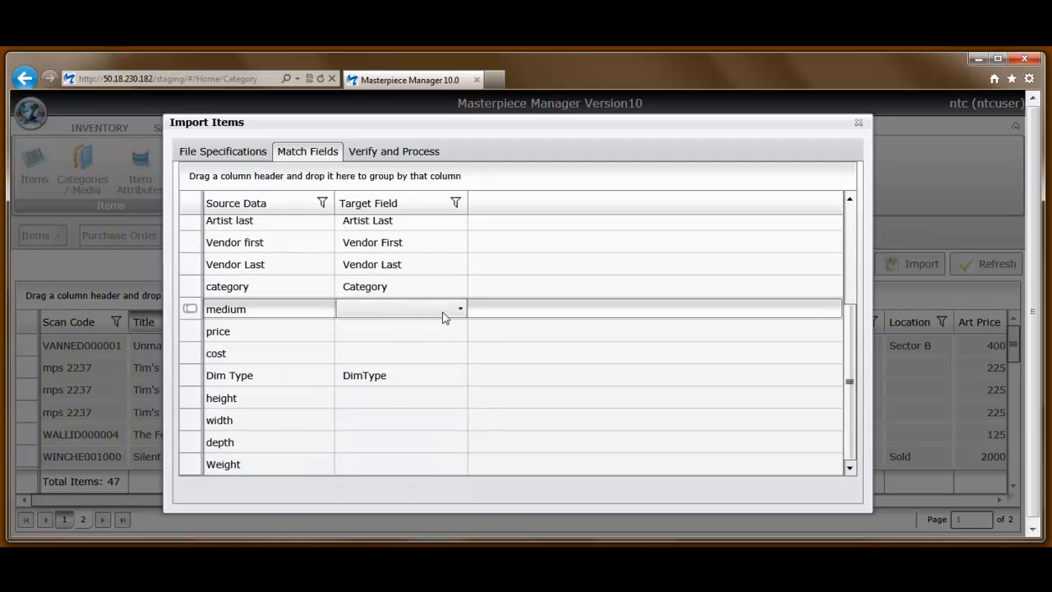
{"action": "left_click", "coordinate": [460, 309]}
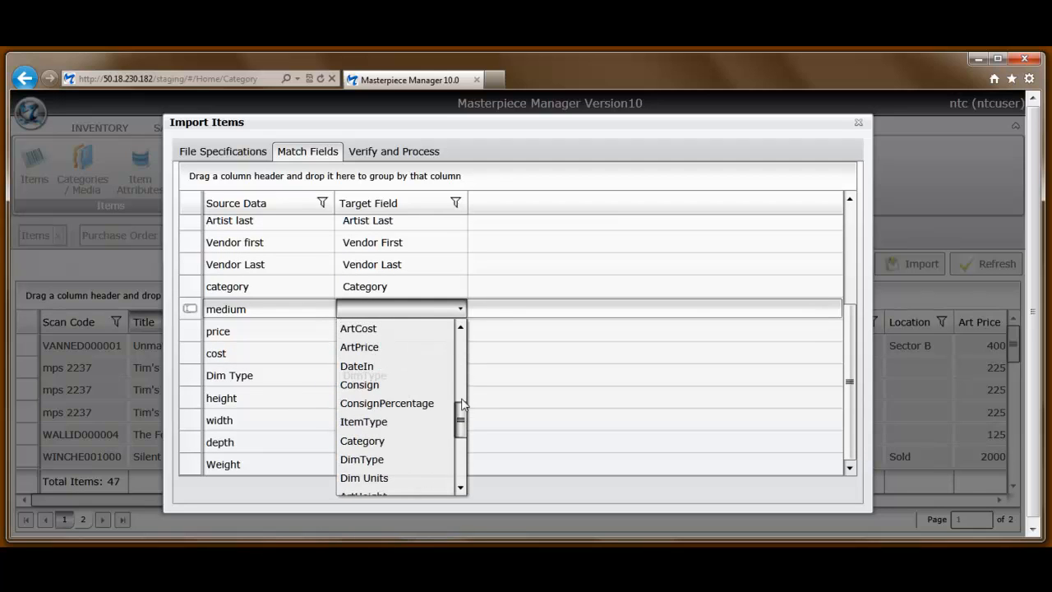
{"action": "left_click", "coordinate": [363, 421]}
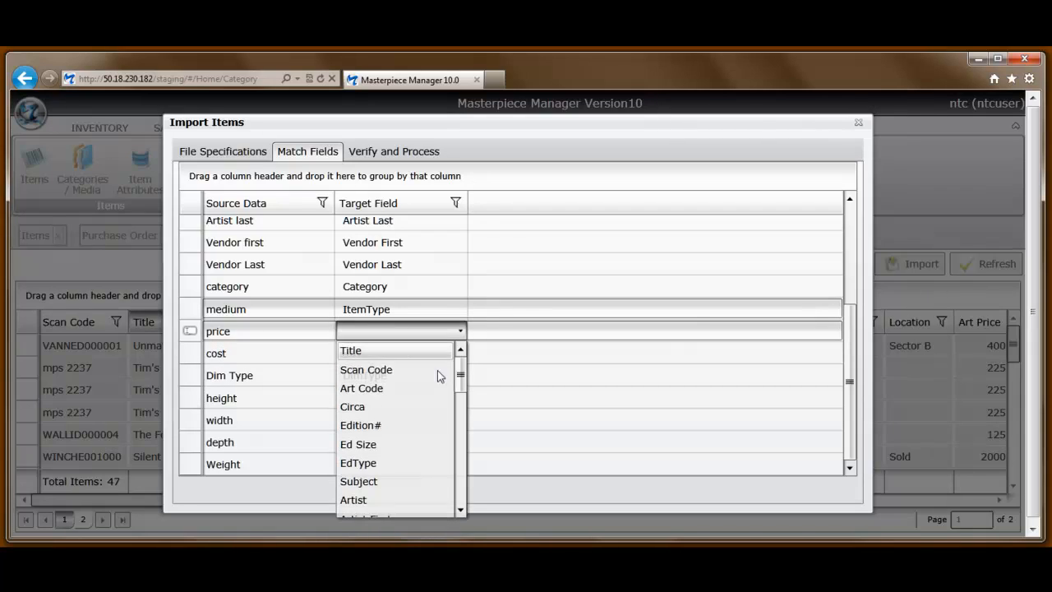
{"action": "scroll", "scroll_direction": "down", "scroll_amount": 3}
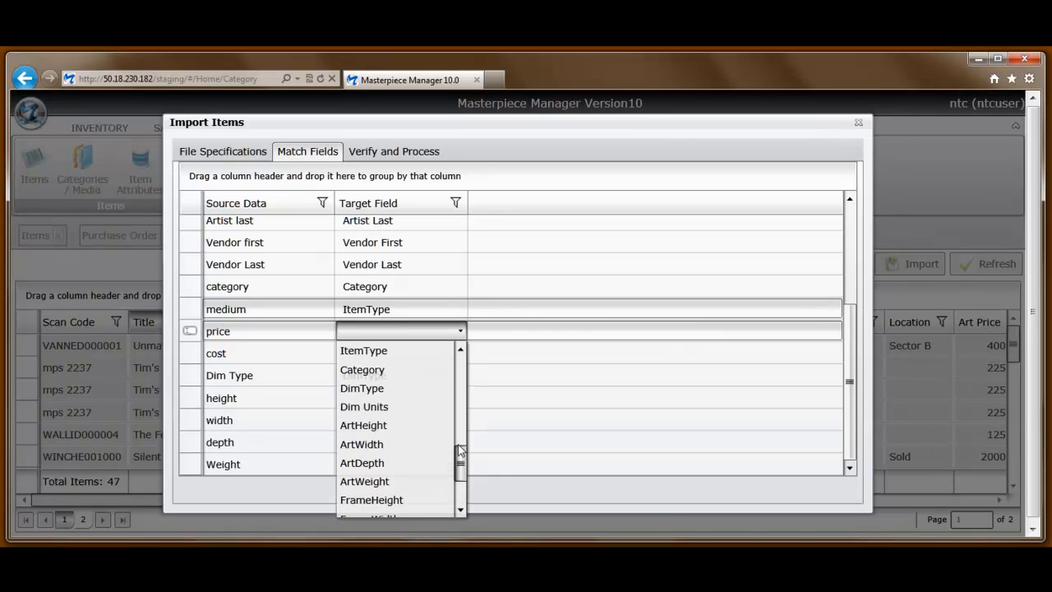
{"action": "scroll", "scroll_direction": "down", "scroll_amount": 3}
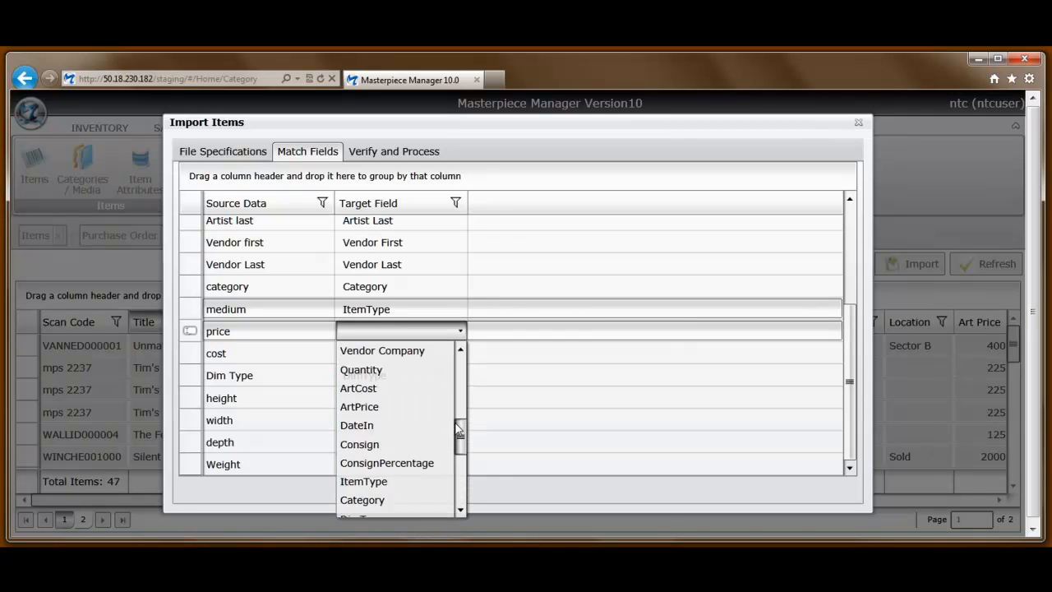
{"action": "left_click", "coordinate": [358, 405]}
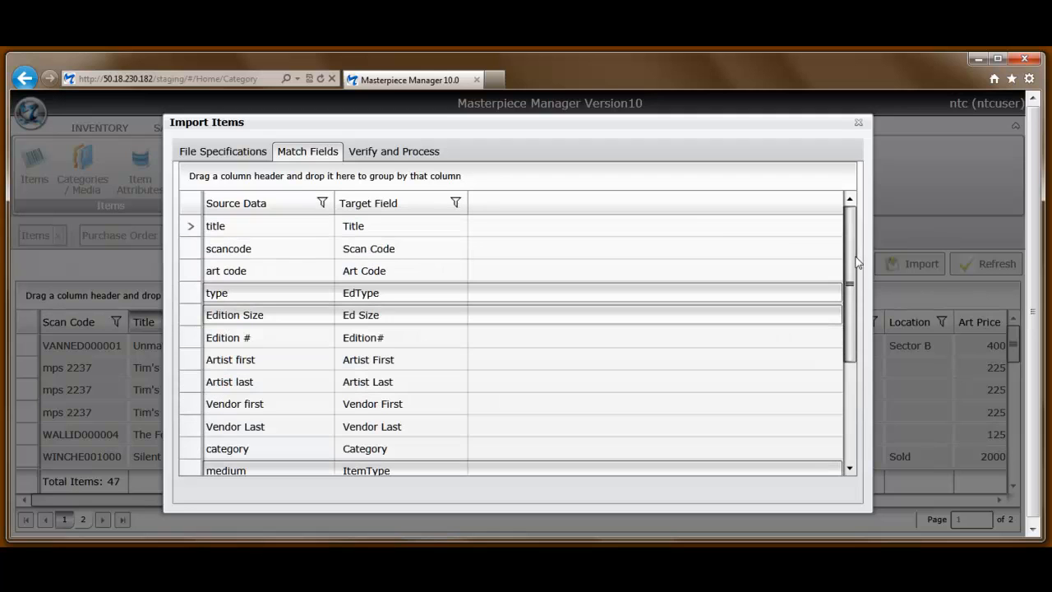
{"action": "left_click", "coordinate": [395, 151]}
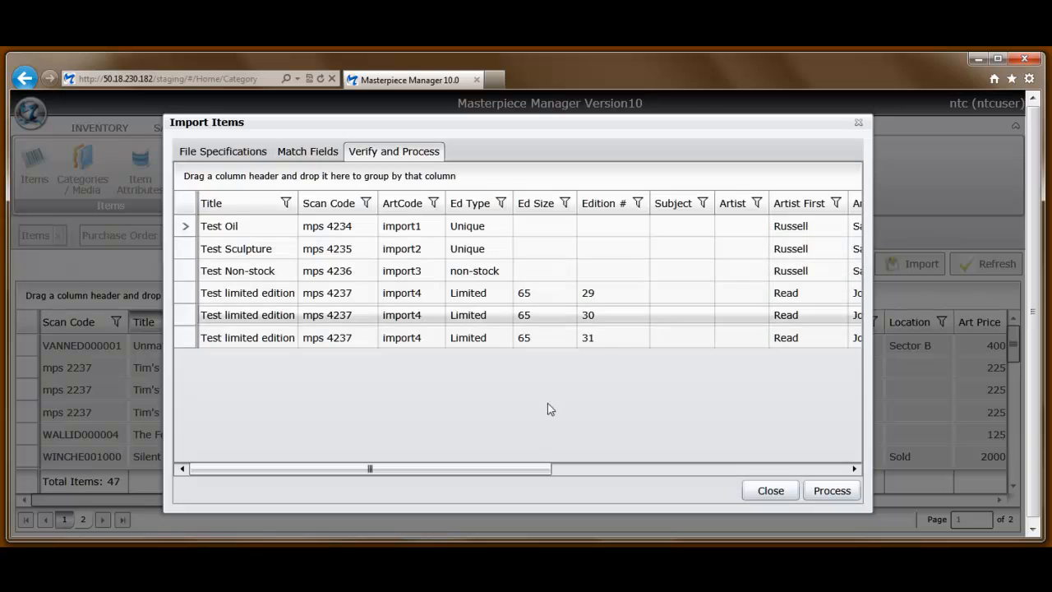
Check the six preview rows in the grid and process the import, raising the total to 53 items
{"action": "left_click_drag", "start_coordinate": [369, 468], "coordinate": [378, 468]}
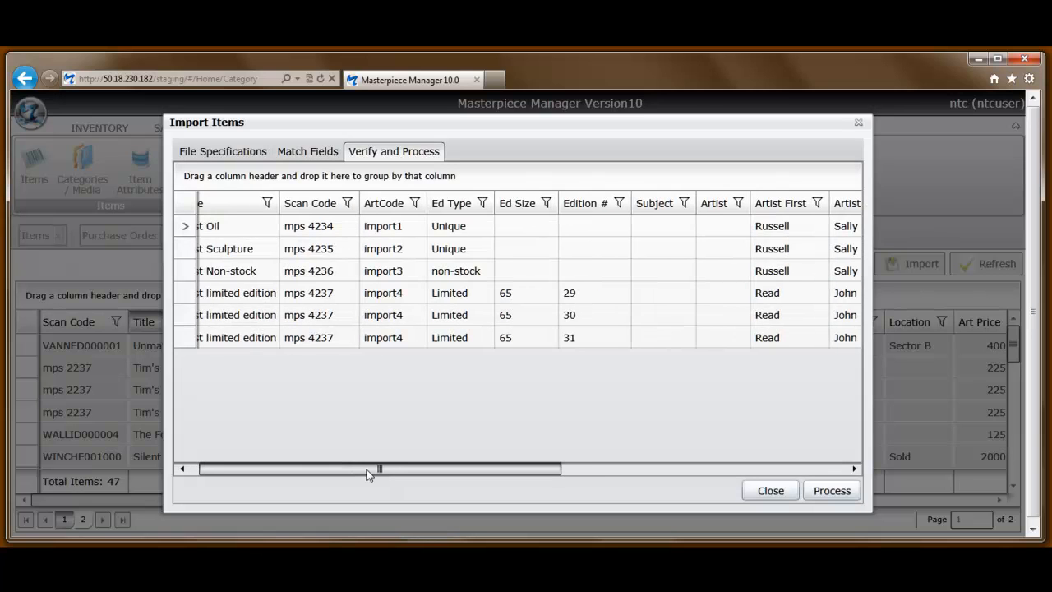
{"action": "left_click_drag", "start_coordinate": [378, 469], "coordinate": [414, 469]}
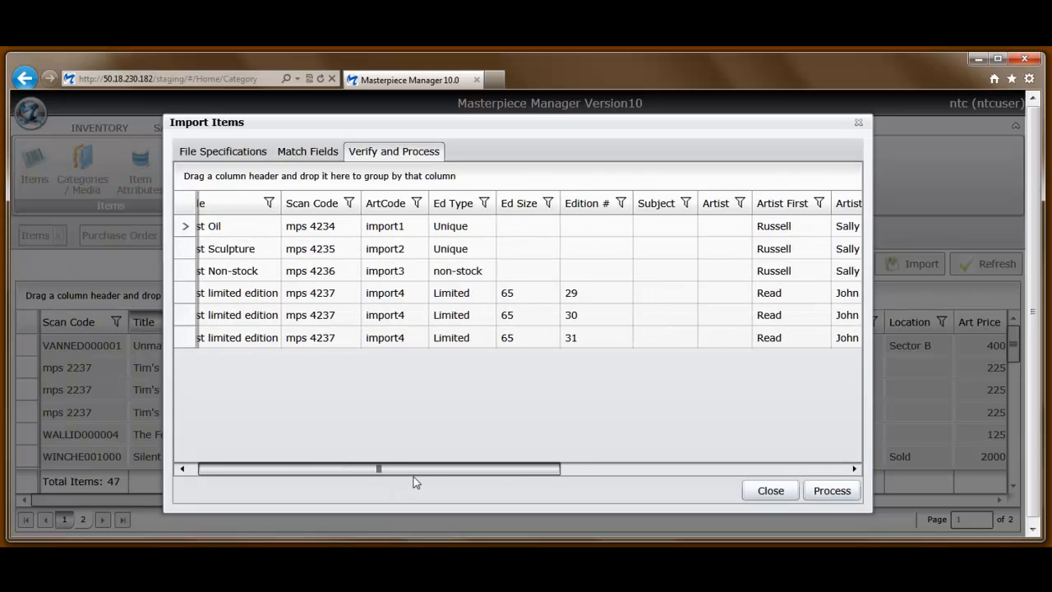
{"action": "left_click_drag", "start_coordinate": [378, 469], "coordinate": [513, 469]}
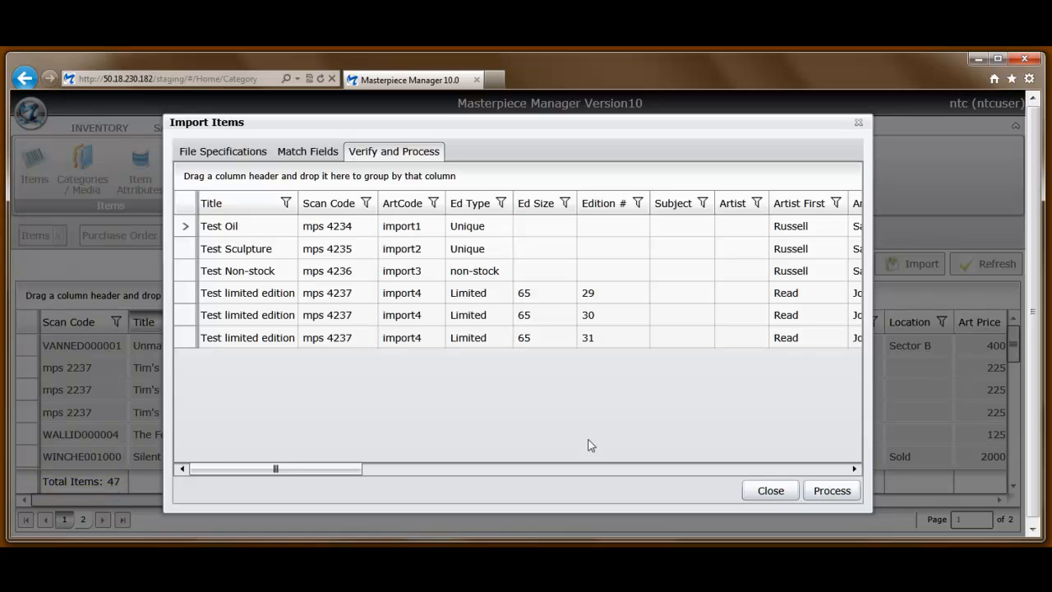
{"action": "left_click", "coordinate": [831, 490]}
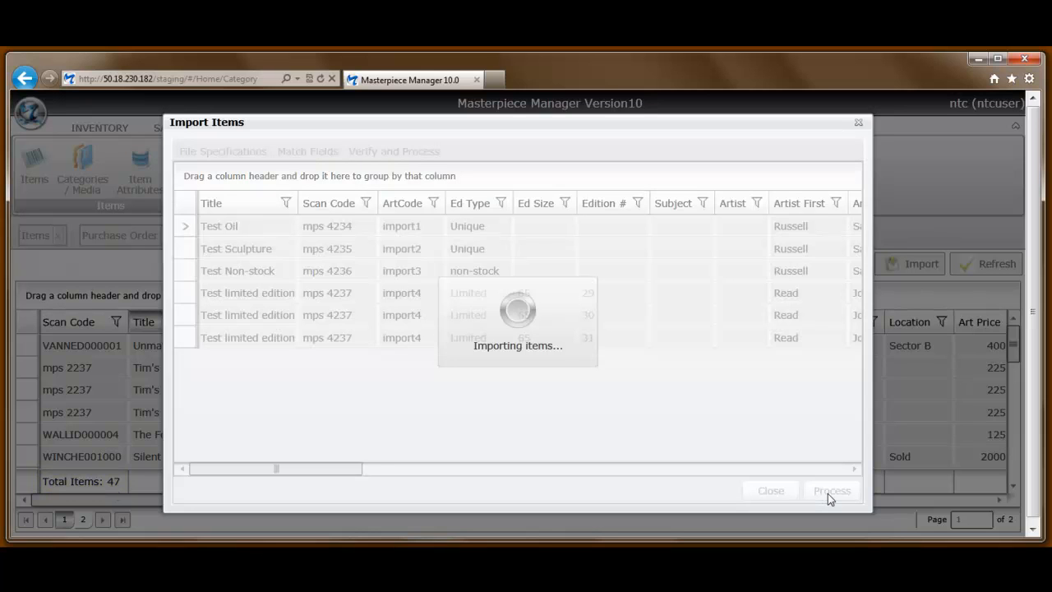
{"action": "left_click", "coordinate": [832, 490]}
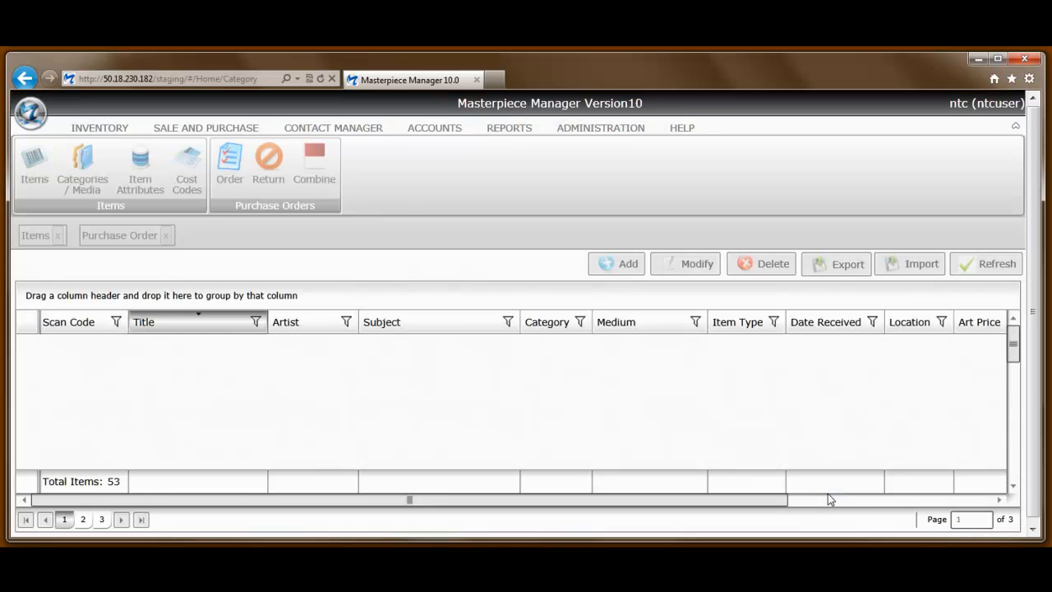